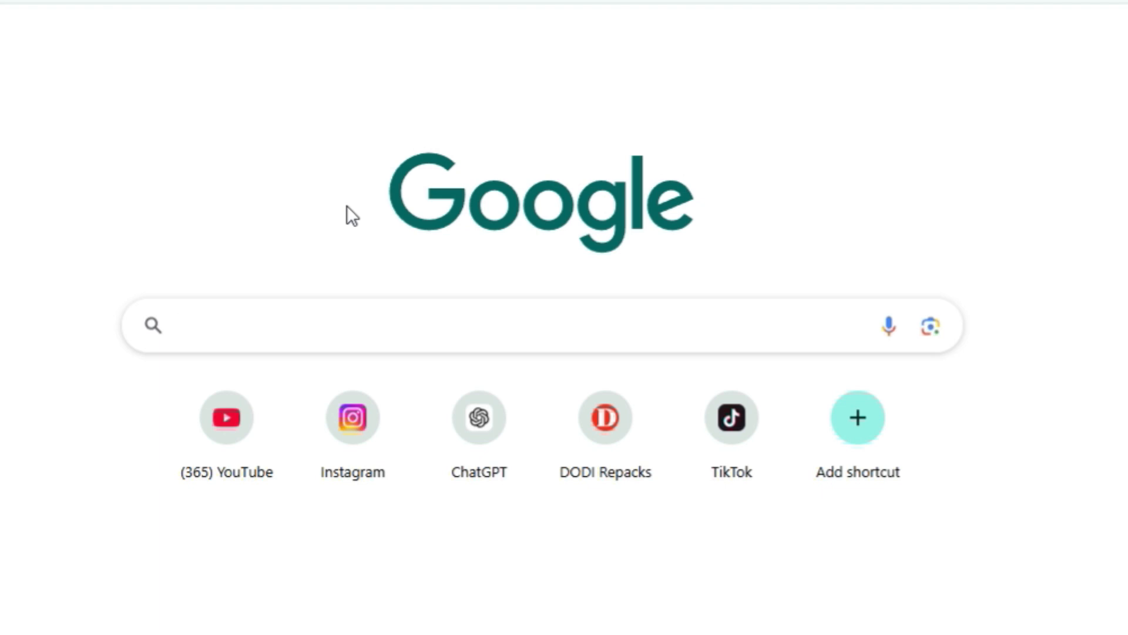
{"action": "mouse_move", "coordinate": [379, 235]}
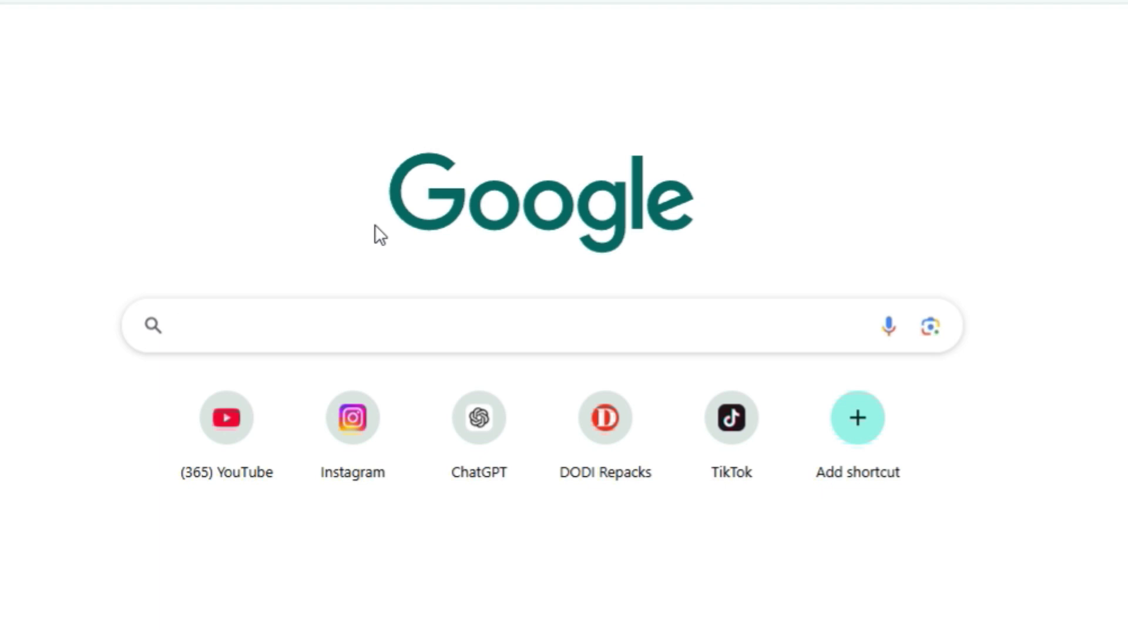
- Search Google for "curse Forge" and reach the CurseForge homepage
{"action": "type", "text": "curse Forge"}
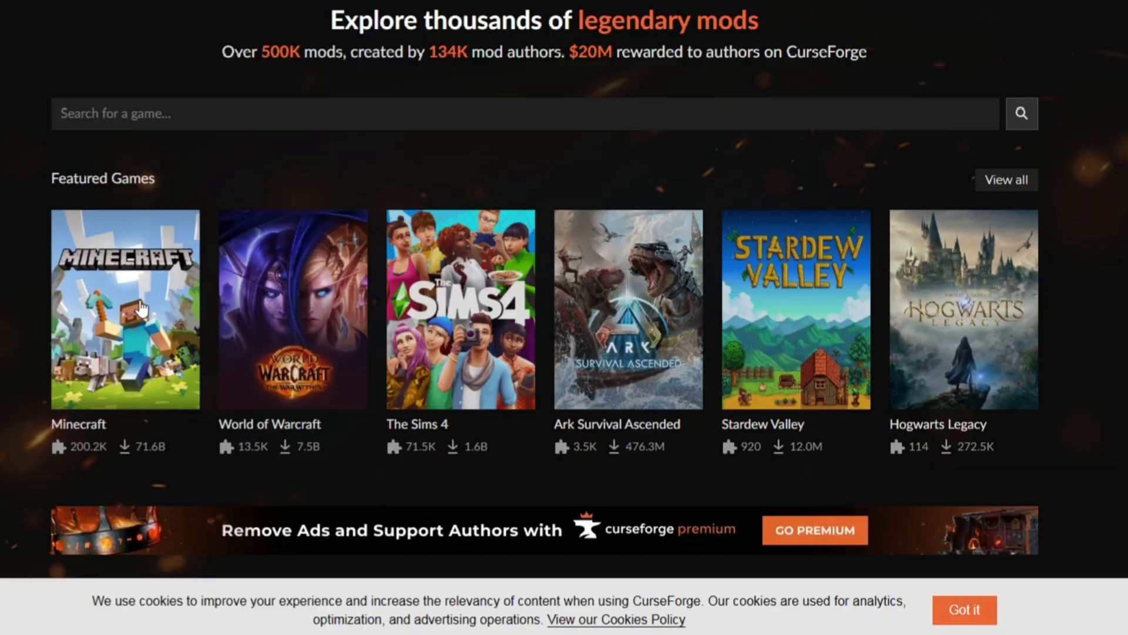
- Enter the Minecraft tile and browse down to Popular Categories
{"action": "left_click", "coordinate": [124, 309]}
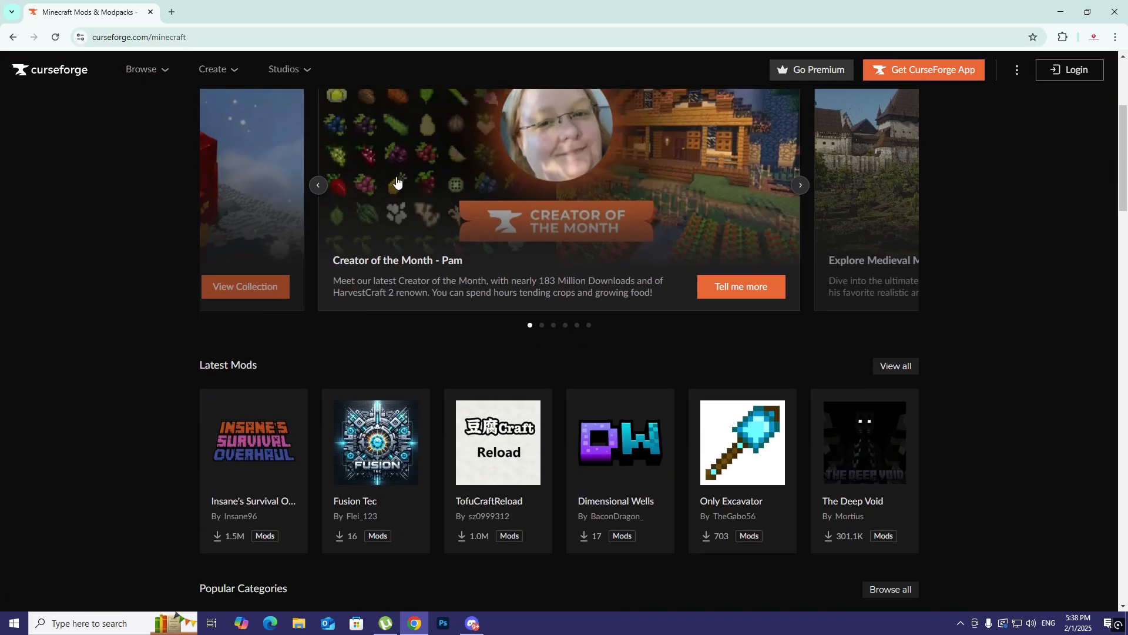
{"action": "scroll", "scroll_direction": "down", "scroll_amount": 3}
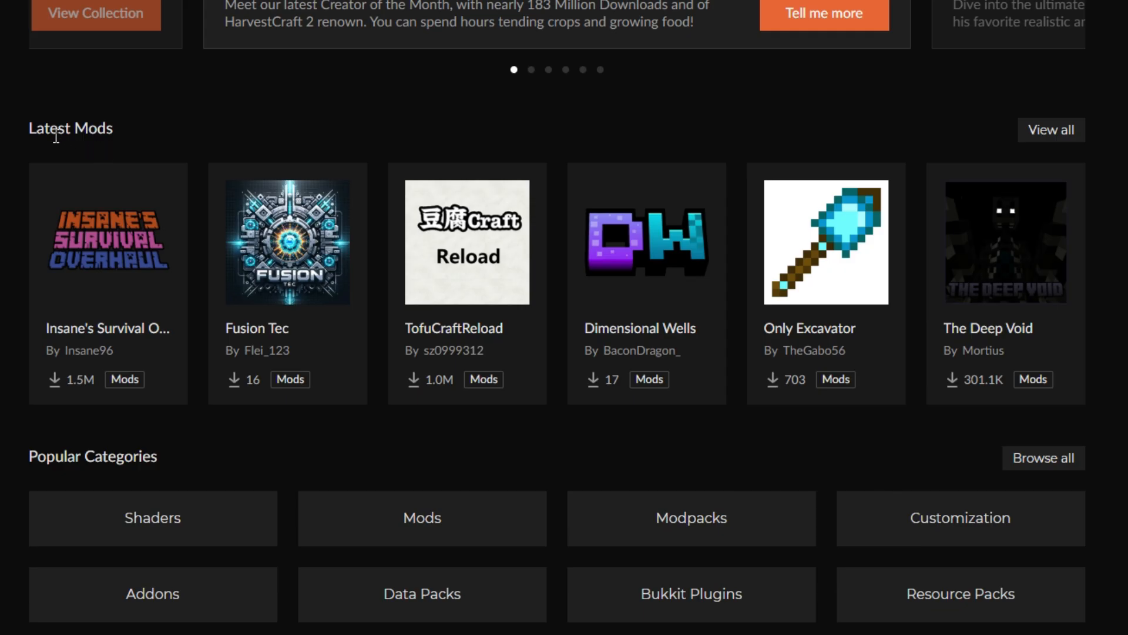
{"action": "mouse_move", "coordinate": [287, 198]}
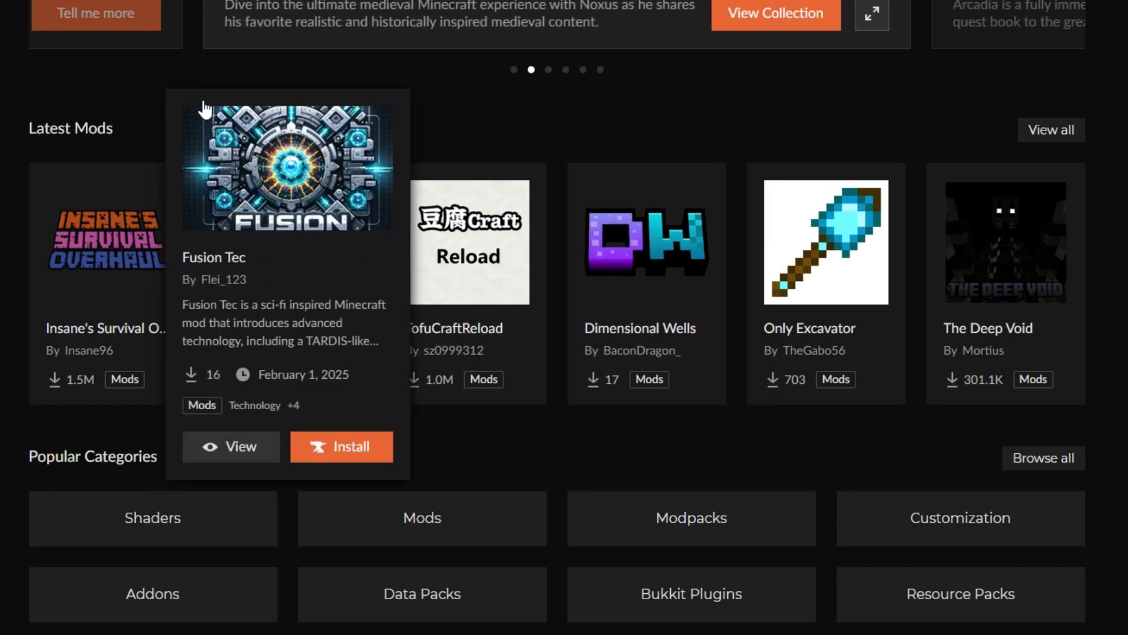
{"action": "mouse_move", "coordinate": [665, 306]}
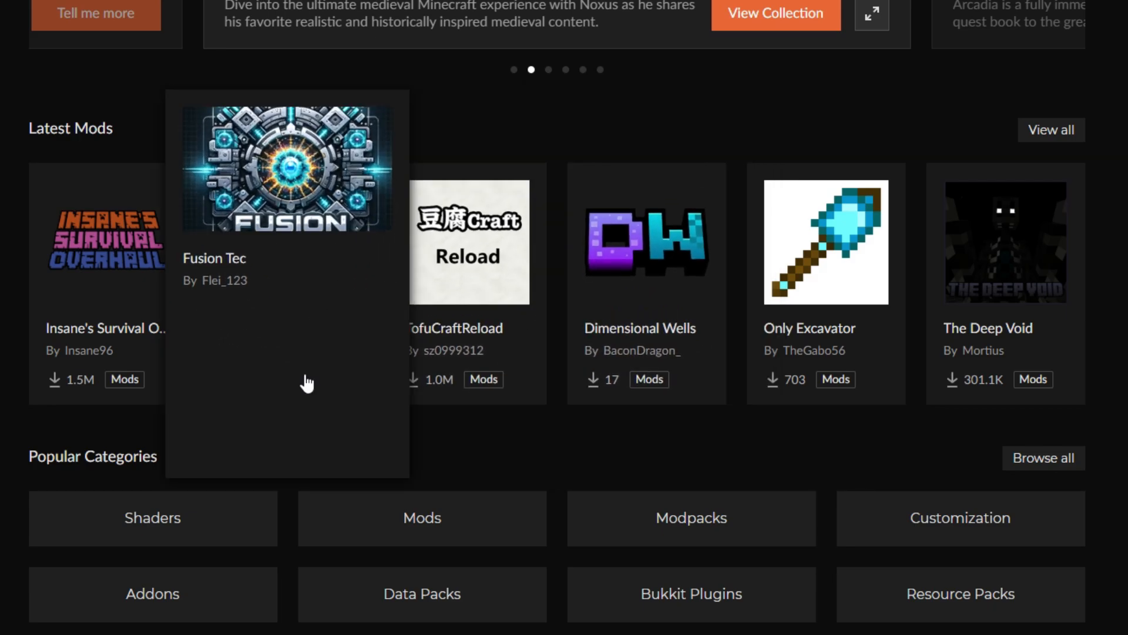
{"action": "mouse_move", "coordinate": [825, 240]}
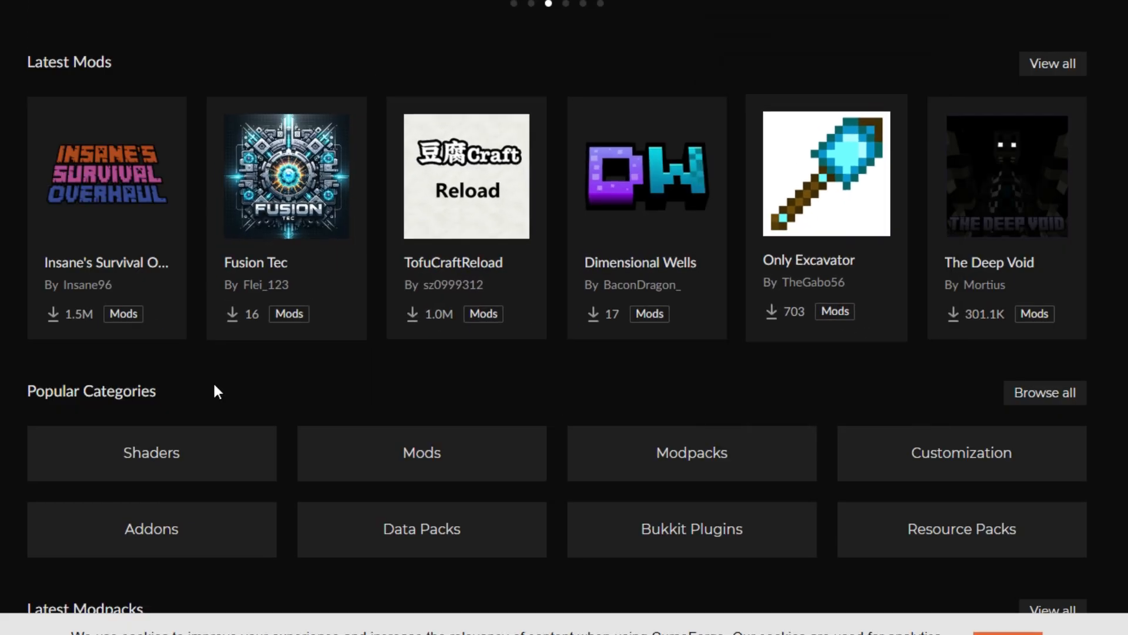
{"action": "scroll", "scroll_direction": "down", "scroll_amount": 3}
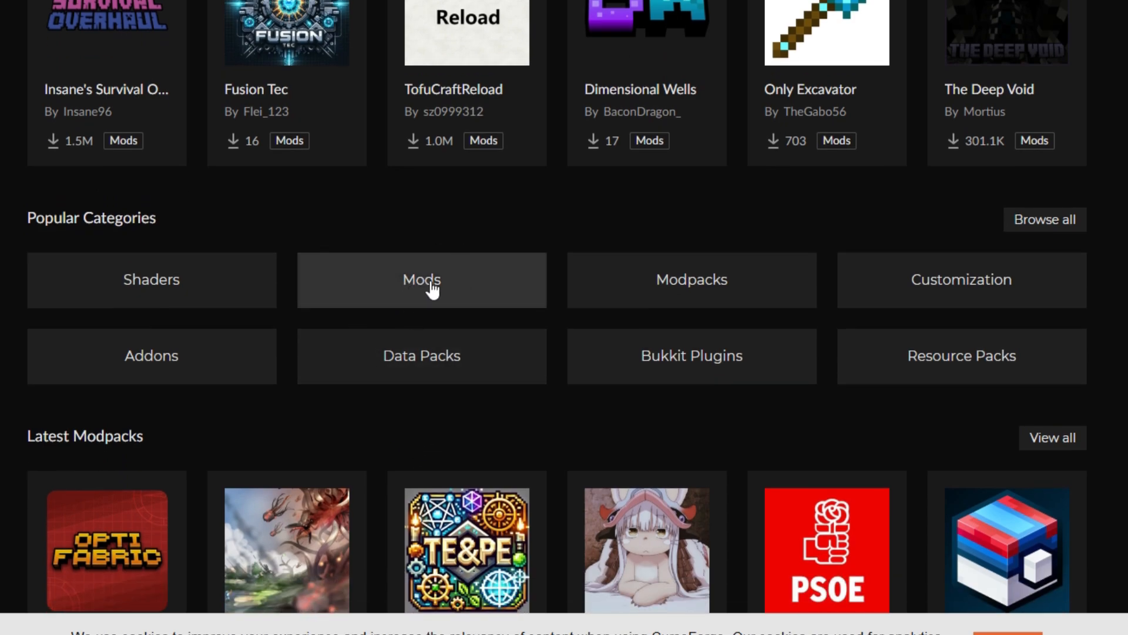
- Browse the Mods category and reach the mod loader filters for Fabric
{"action": "left_click", "coordinate": [421, 280]}
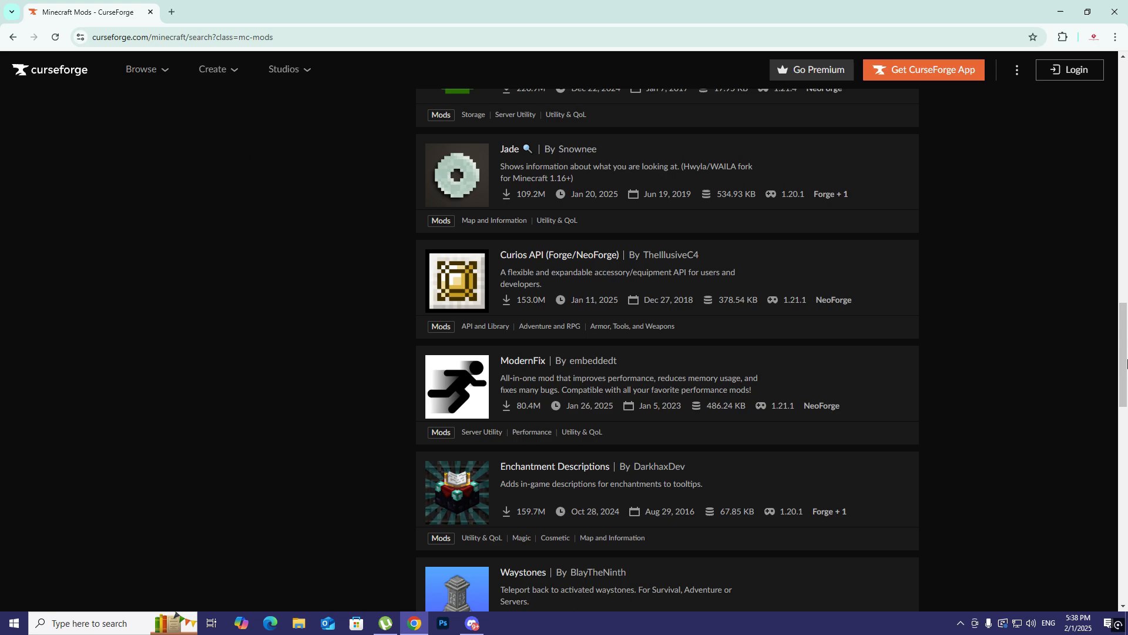
{"action": "scroll", "scroll_direction": "up", "scroll_amount": 3}
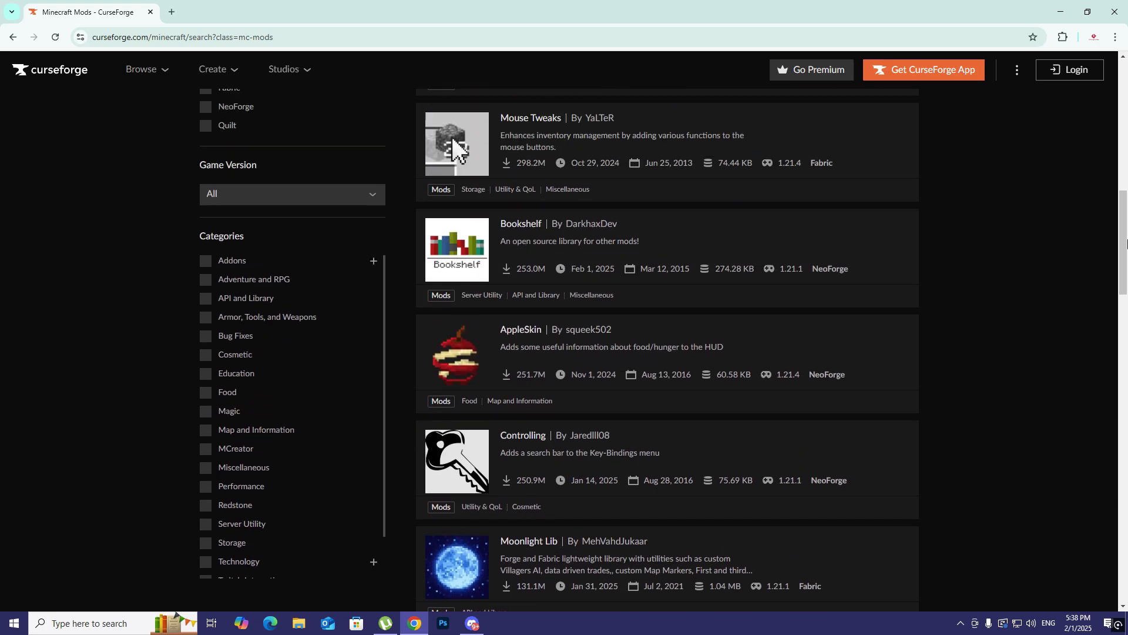
{"action": "scroll", "scroll_direction": "up", "scroll_amount": 3}
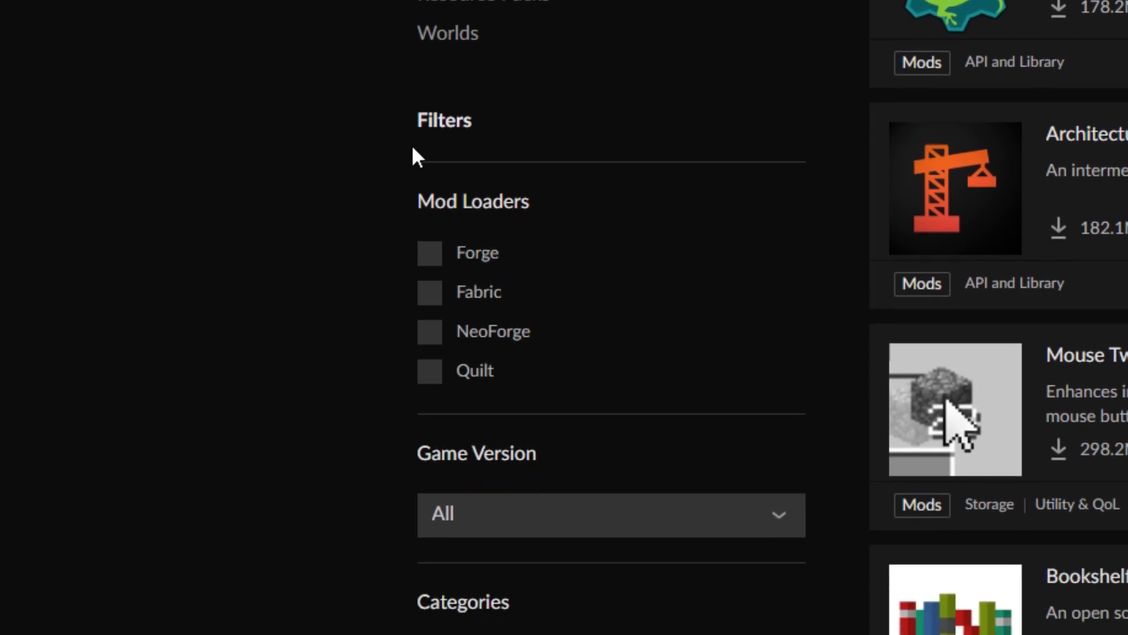
{"action": "mouse_move", "coordinate": [533, 248]}
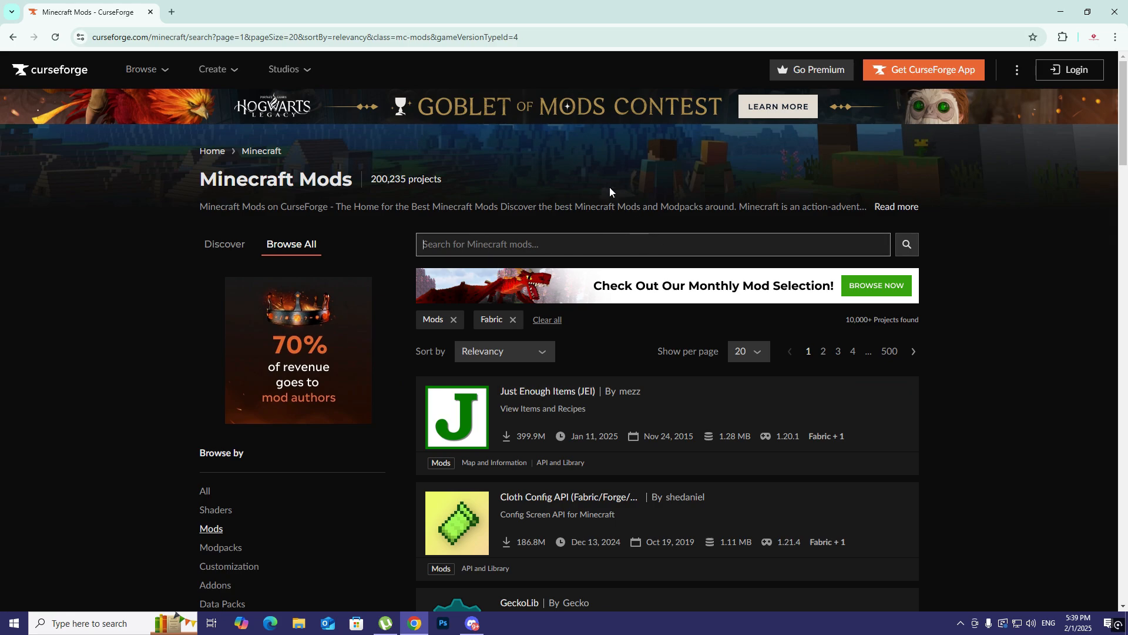
- Search Fabric mods for "world edi" to find WorldEdit by sk89q
{"action": "type", "text": "world edi"}
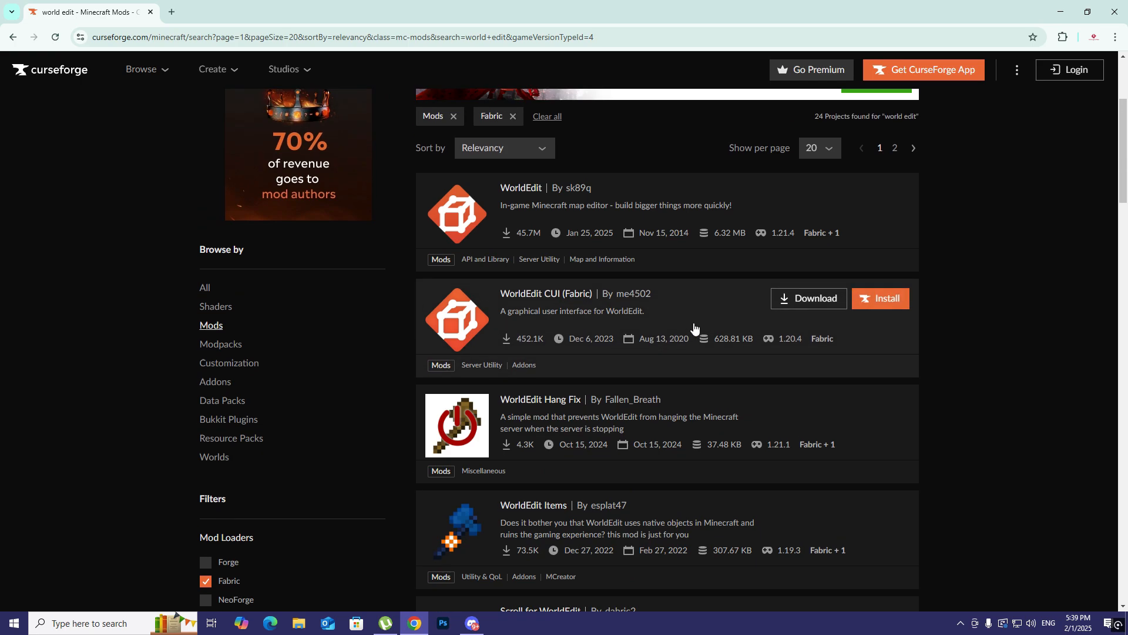
{"action": "scroll", "scroll_direction": "up", "scroll_amount": 3}
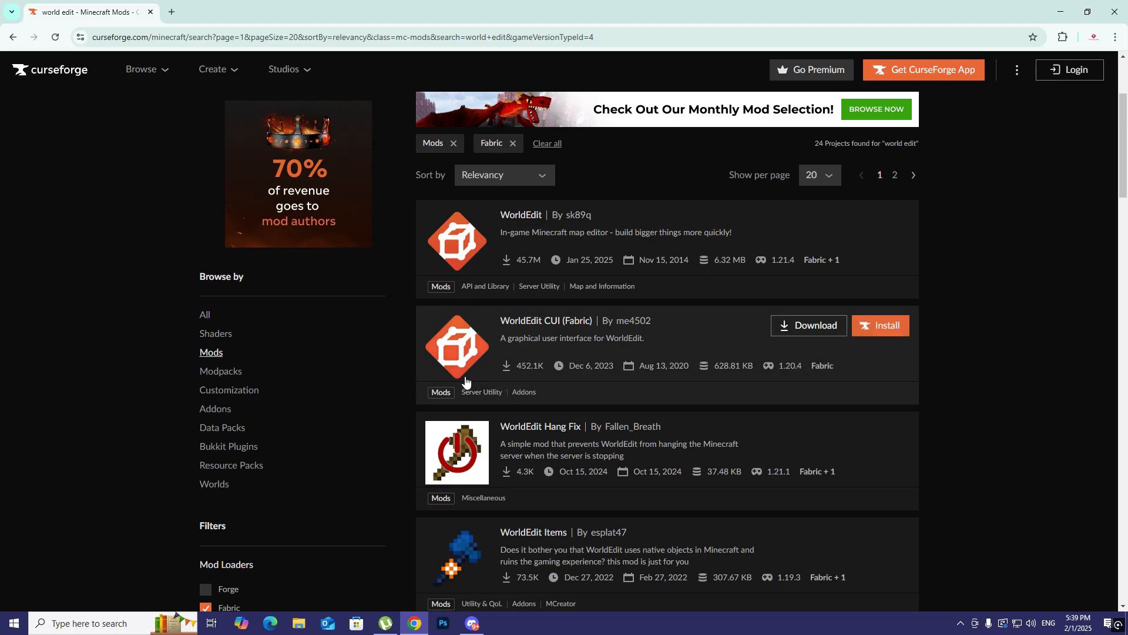
{"action": "mouse_move", "coordinate": [480, 242]}
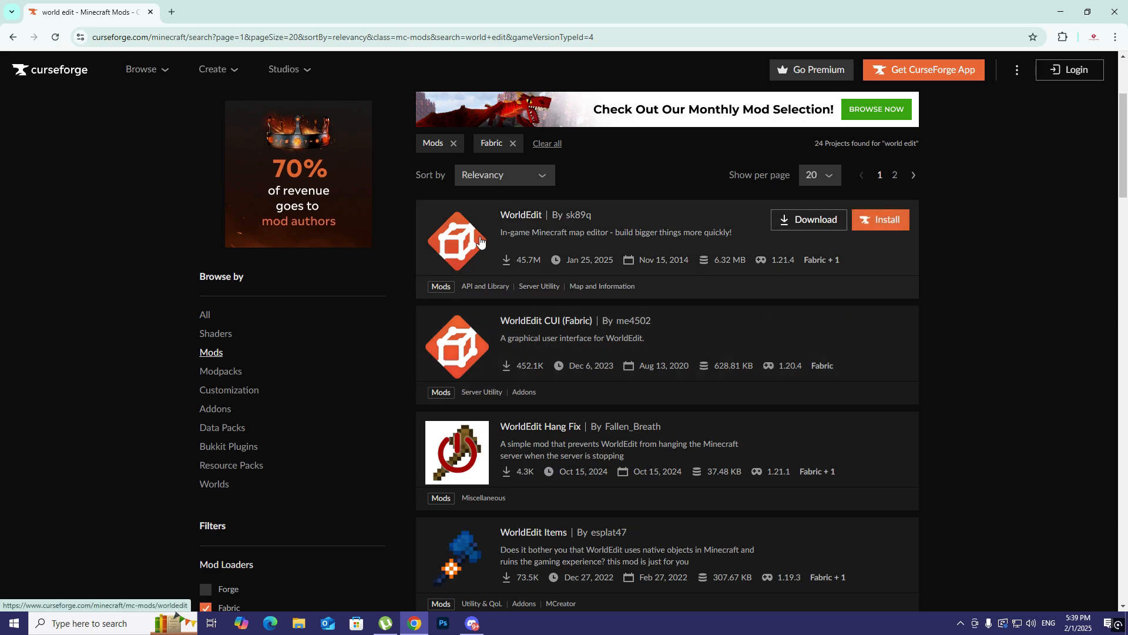
{"action": "mouse_move", "coordinate": [451, 235]}
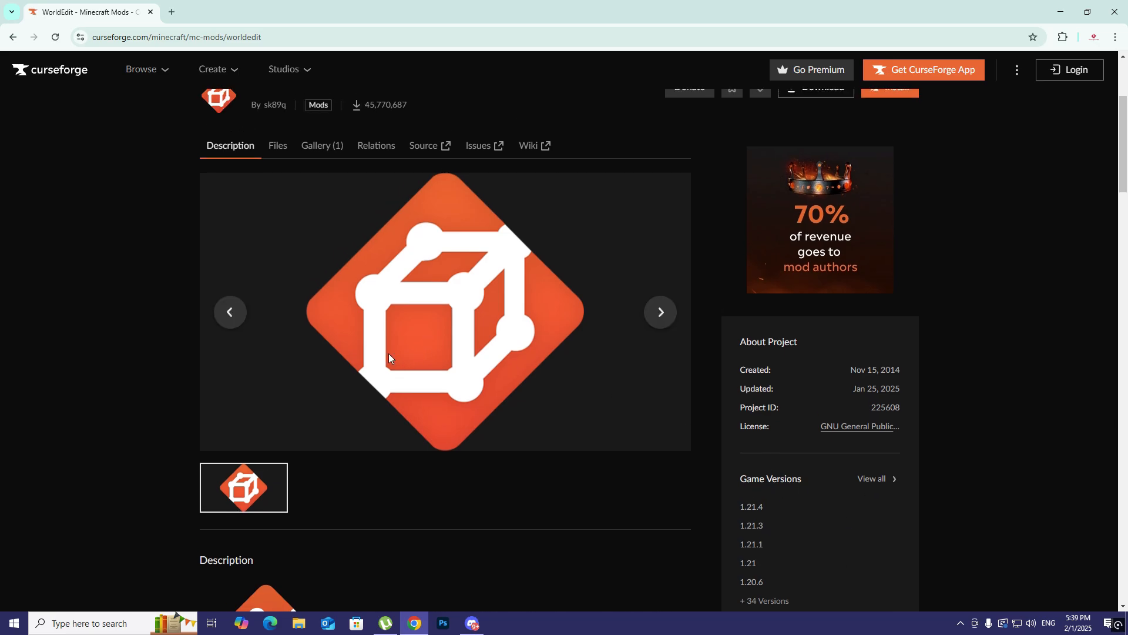
- Download the WorldEdit 7.3.5 file for NeoForge/Fabric MC 1.21
{"action": "scroll", "scroll_direction": "down", "scroll_amount": 3}
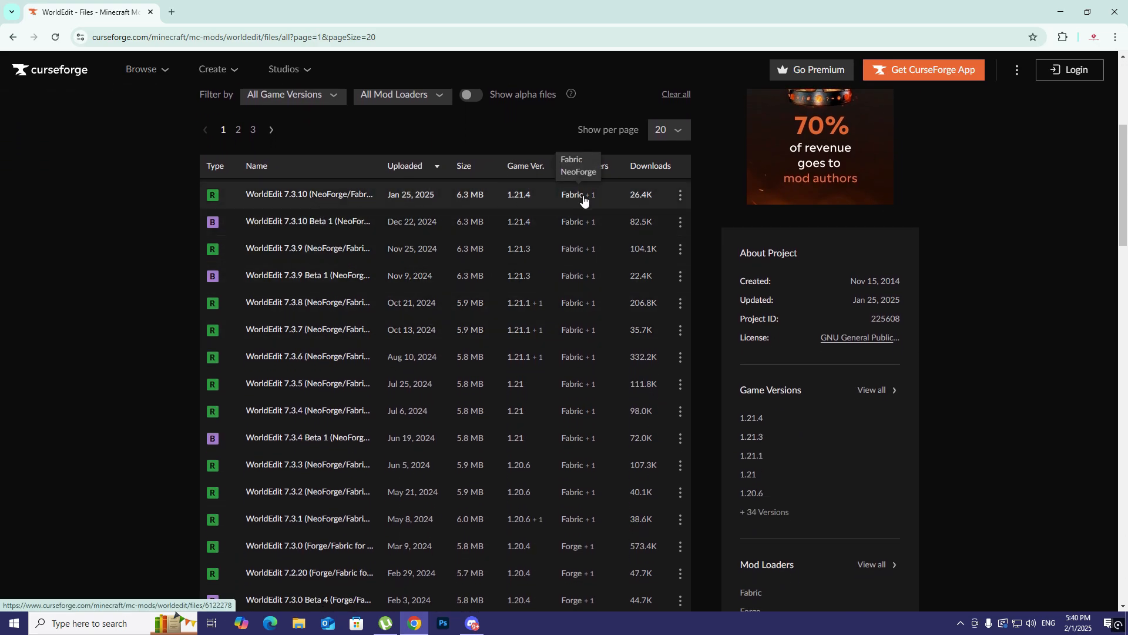
{"action": "scroll", "scroll_direction": "down", "scroll_amount": 3}
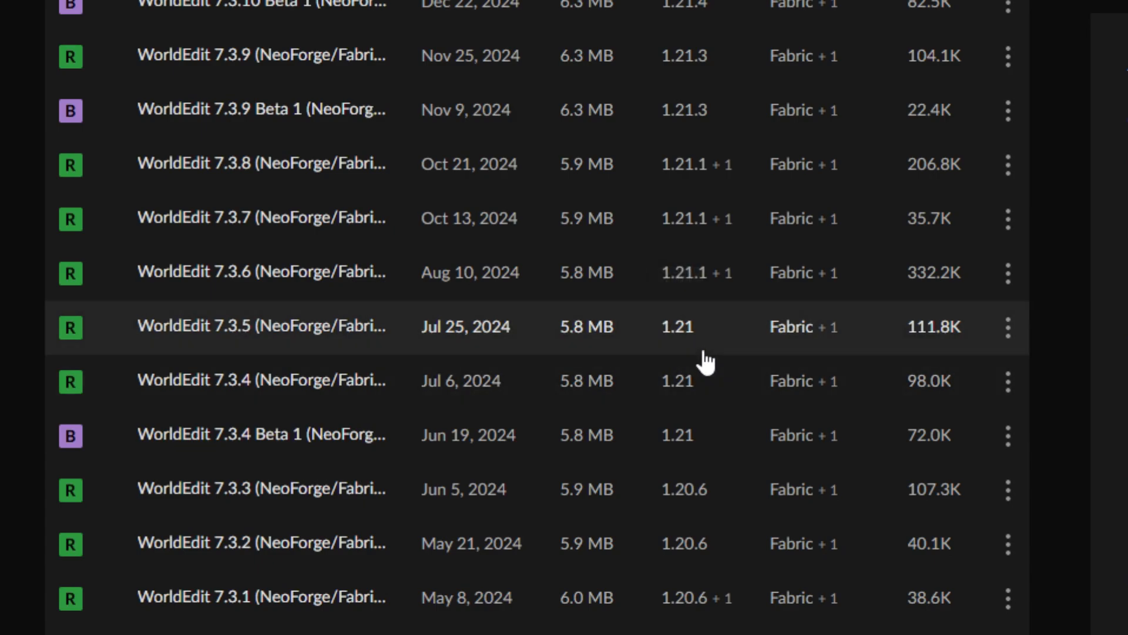
{"action": "left_click", "coordinate": [261, 326]}
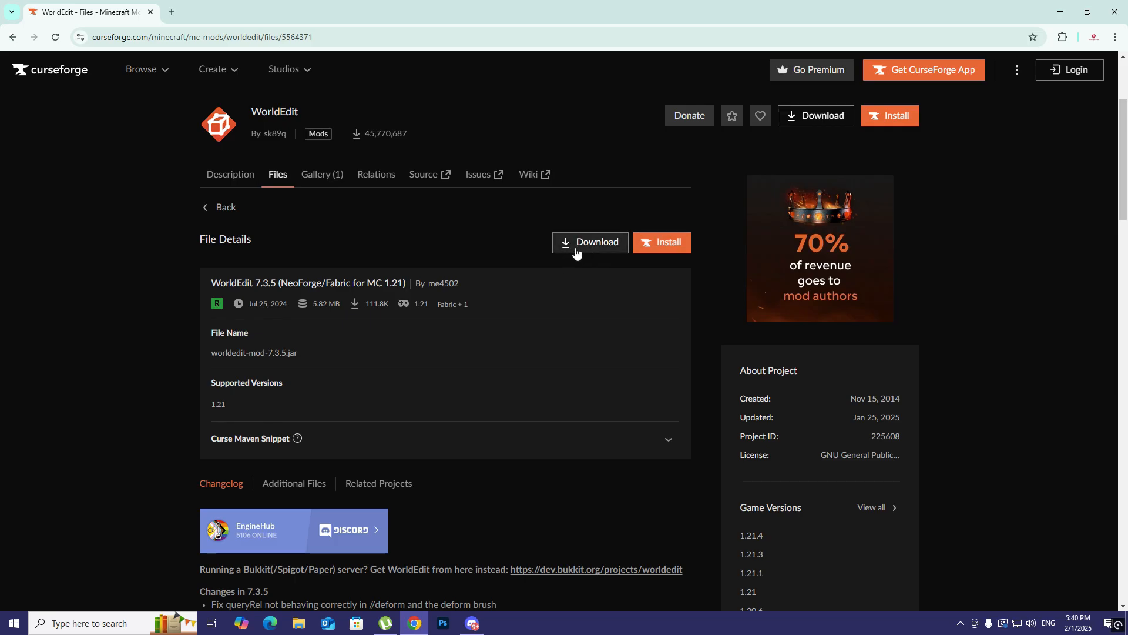
{"action": "left_click", "coordinate": [589, 242]}
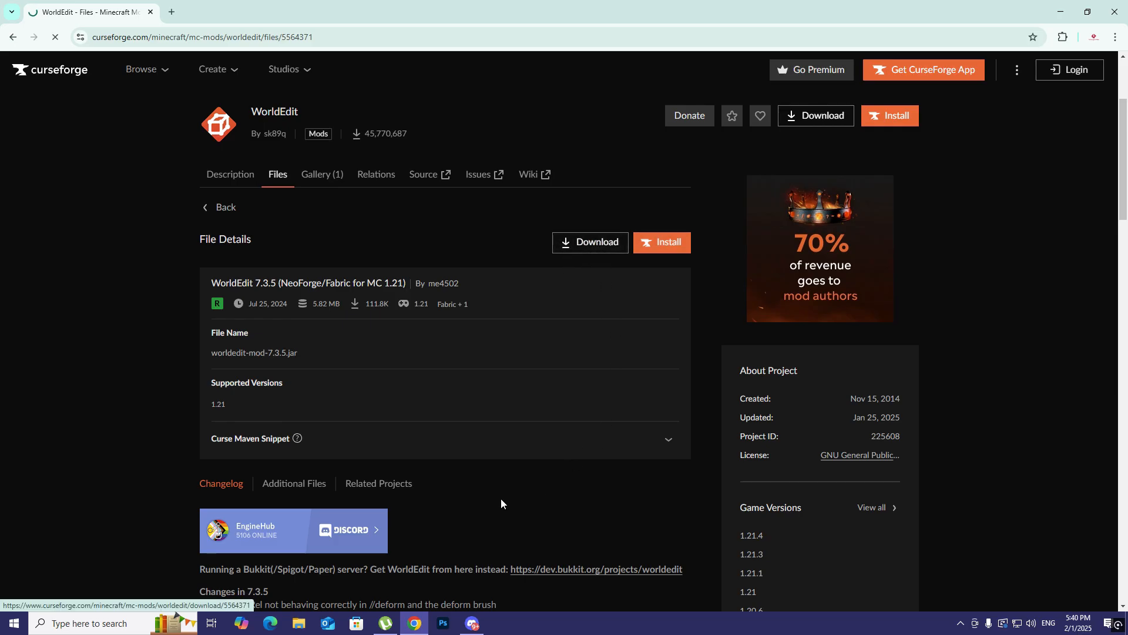
- Save worldedit-mod-7.3.5.jar to the Desktop via Internet Download Manager
{"action": "left_click", "coordinate": [589, 242]}
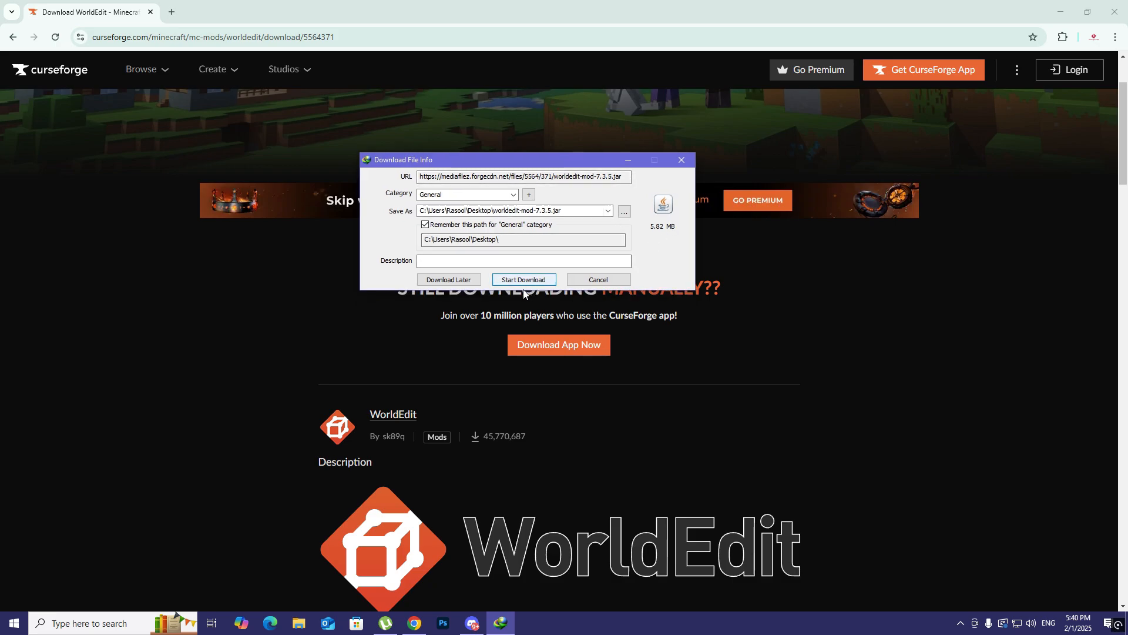
{"action": "mouse_move", "coordinate": [524, 280]}
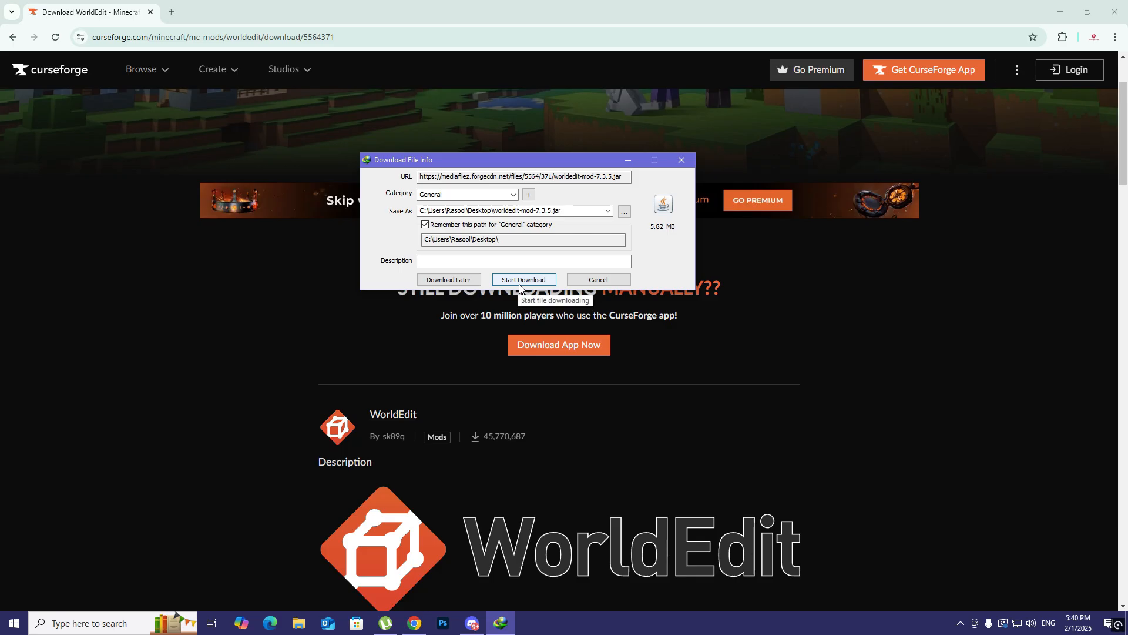
{"action": "left_click", "coordinate": [524, 280]}
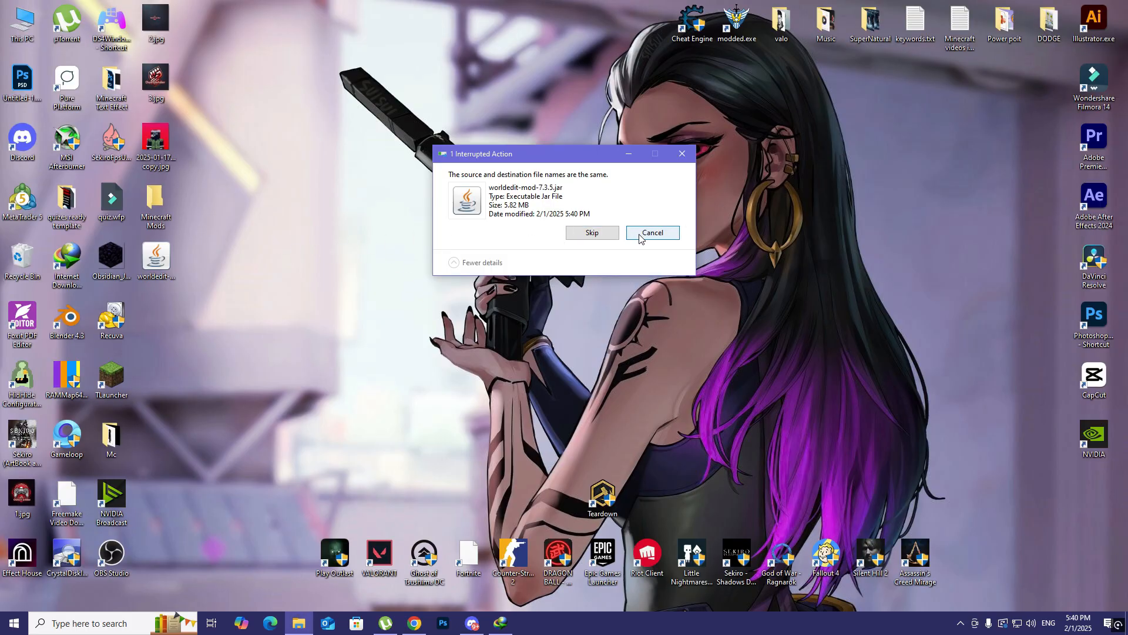
- Cancel the duplicate-file transfer in the Interrupted Action dialog
{"action": "left_click", "coordinate": [653, 232]}
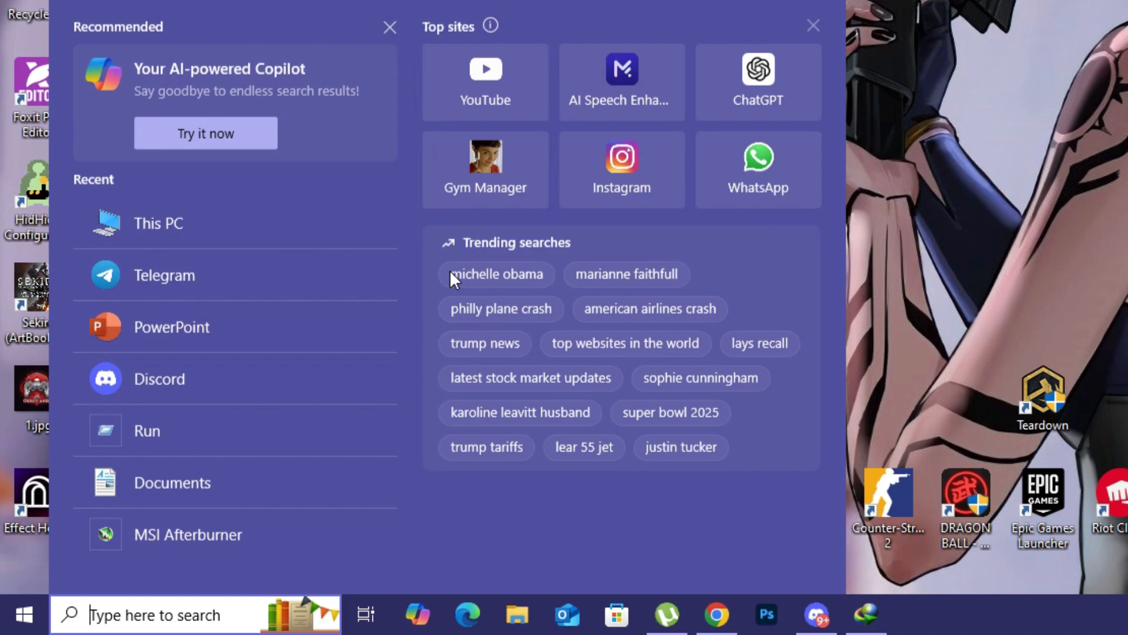
- Navigate via %appdata% to .minecraft/mods and select all old jar files
{"action": "type", "text": "%appdata%"}
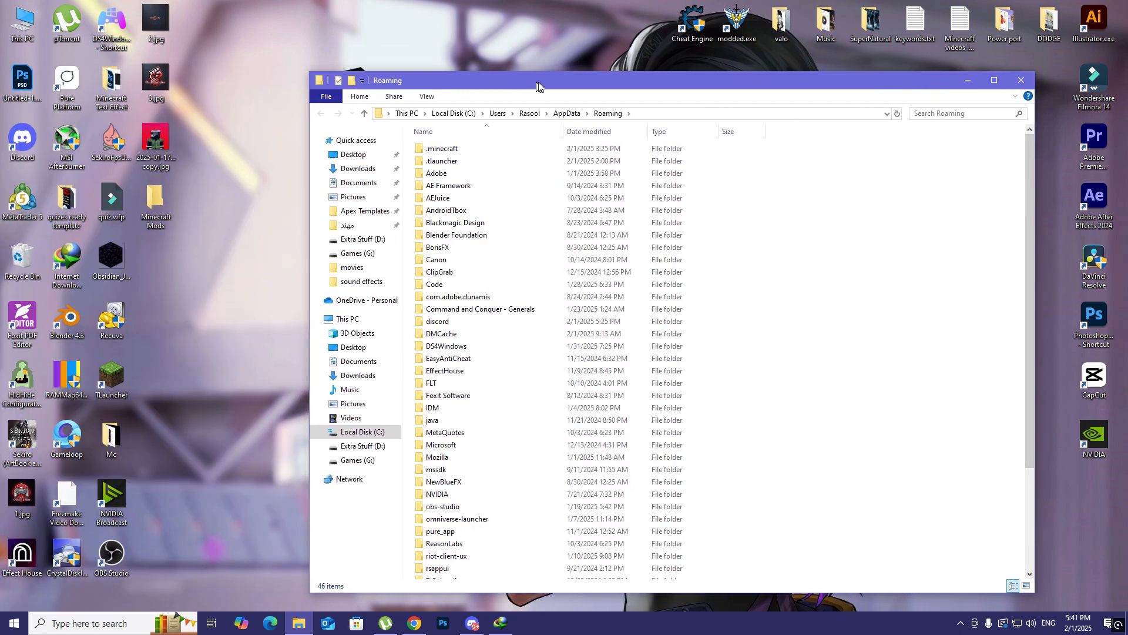
{"action": "double_click", "coordinate": [440, 148]}
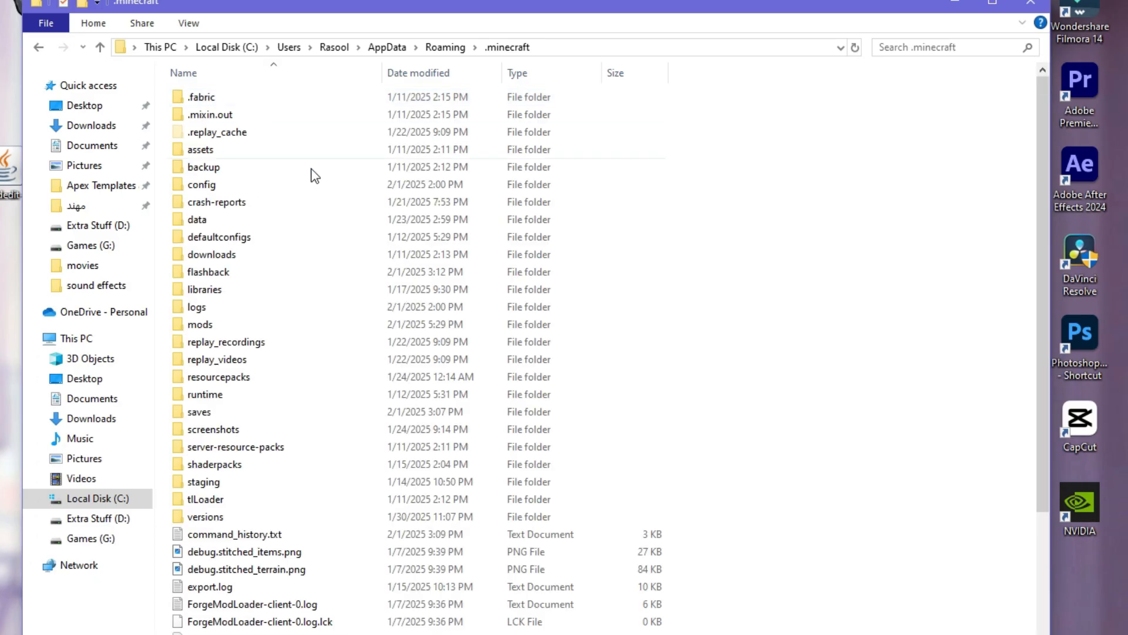
{"action": "mouse_move", "coordinate": [227, 330]}
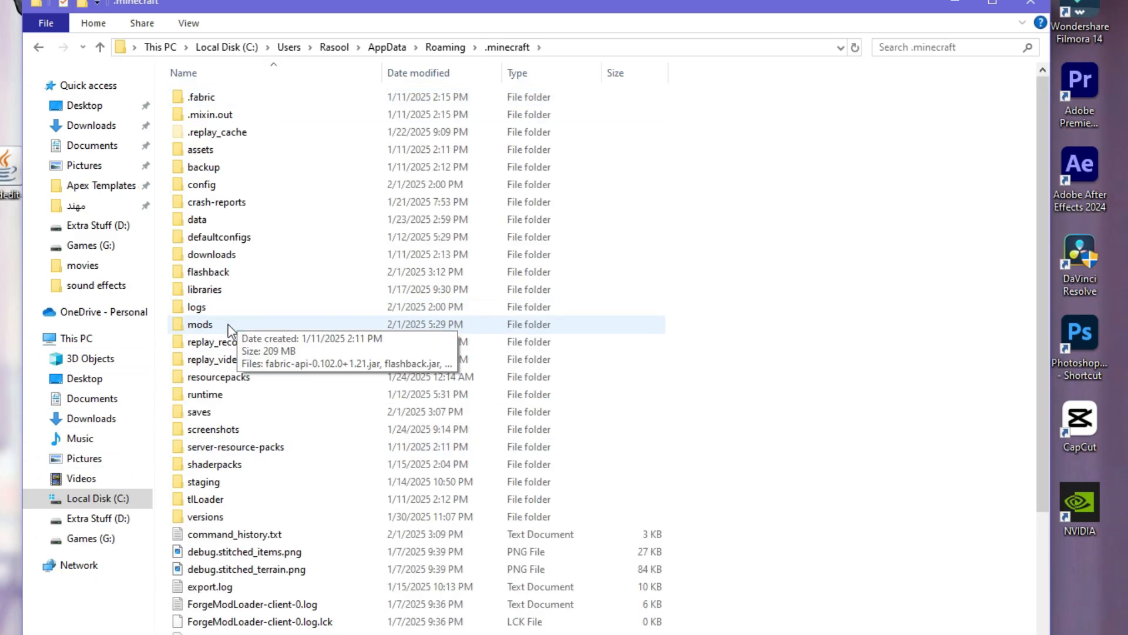
{"action": "double_click", "coordinate": [200, 324]}
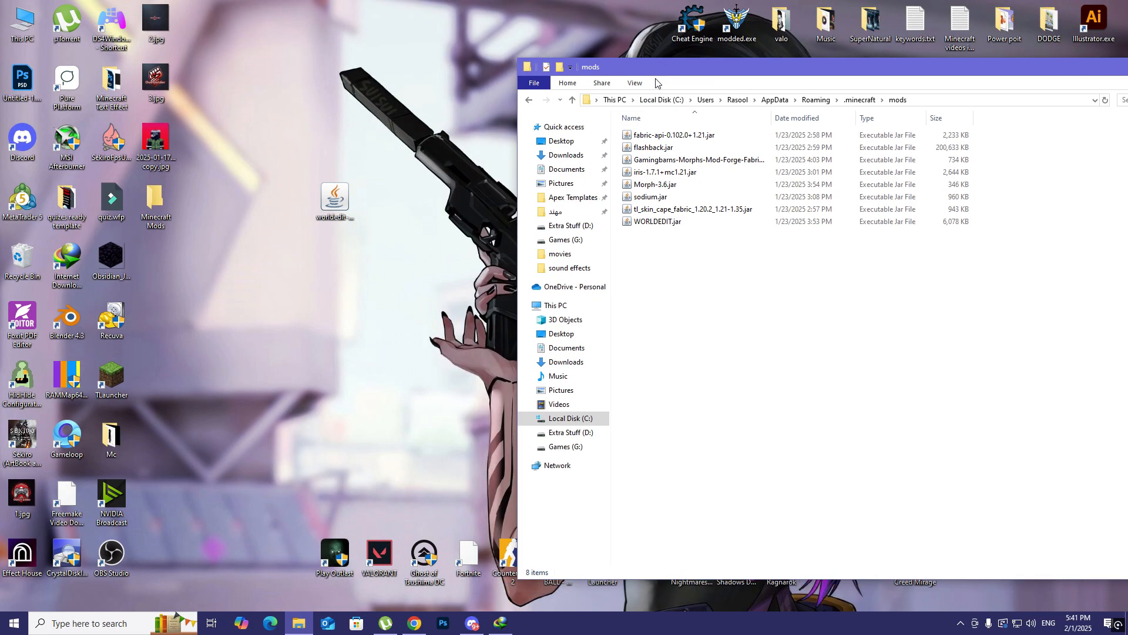
{"action": "key", "text": "ctrl+a"}
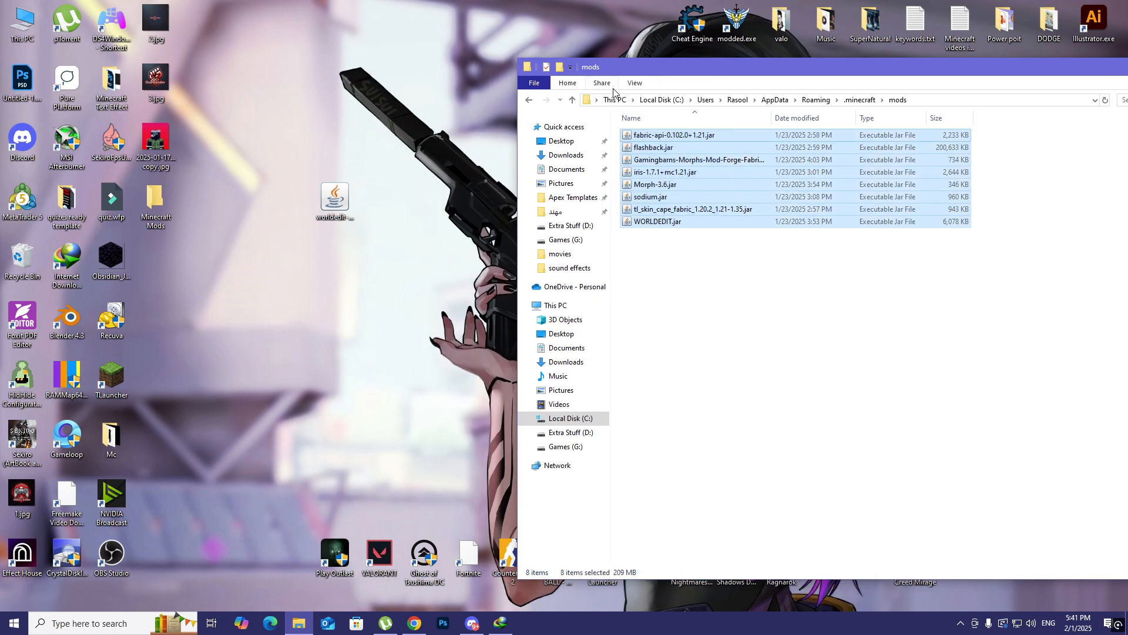
{"action": "mouse_move", "coordinate": [300, 227]}
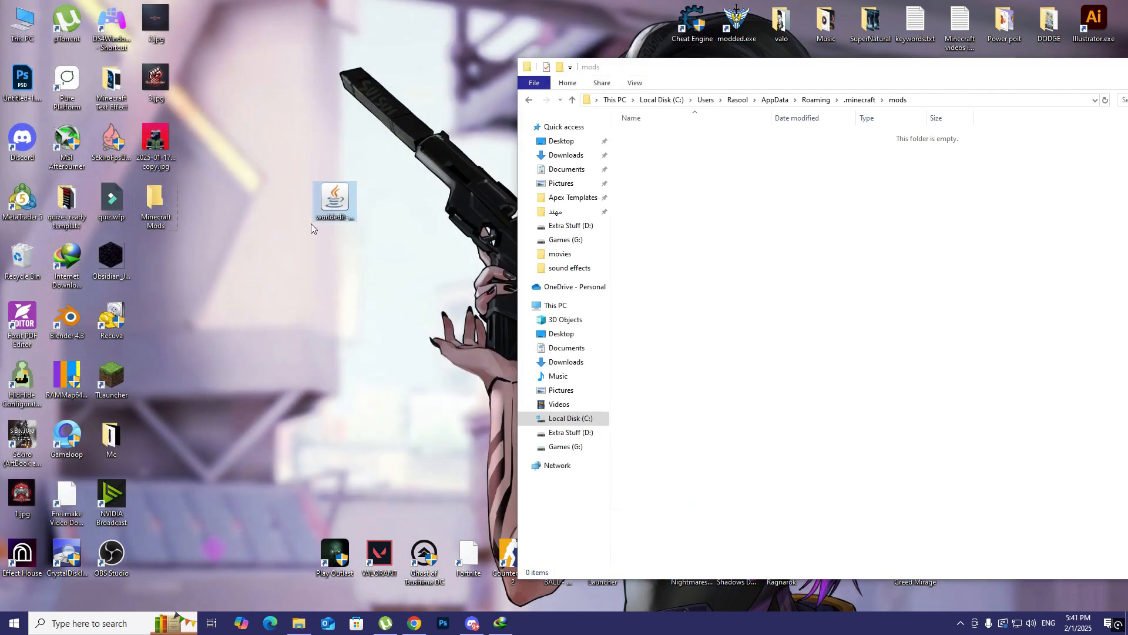
{"action": "mouse_move", "coordinate": [332, 194]}
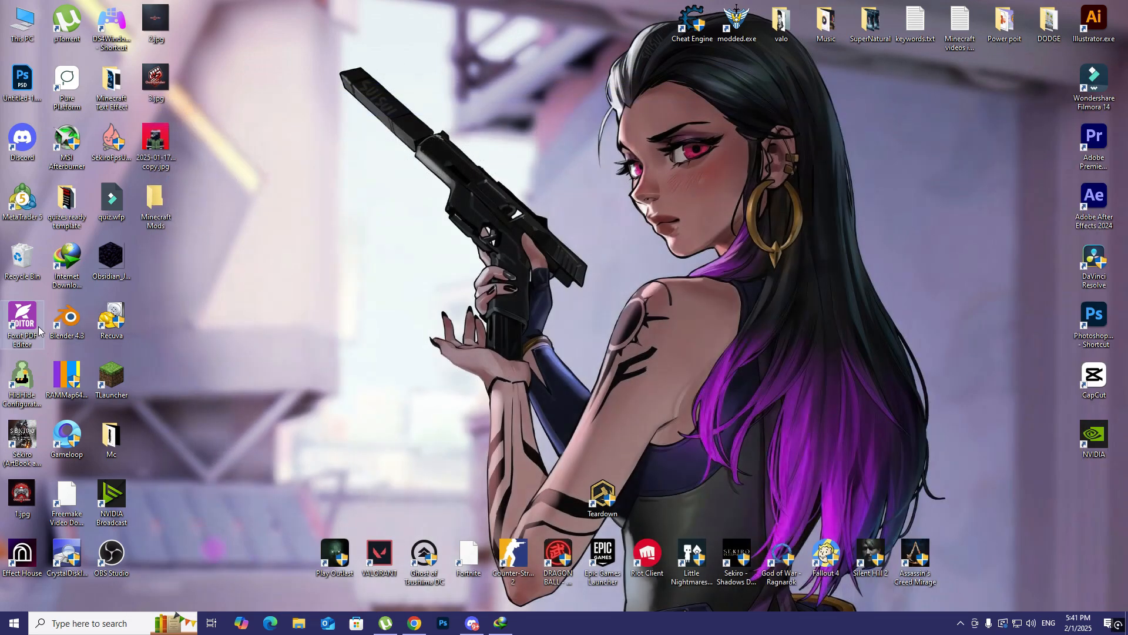
- Launch TLauncher and start Minecraft with the Fabric 1.21 version
{"action": "double_click", "coordinate": [112, 378]}
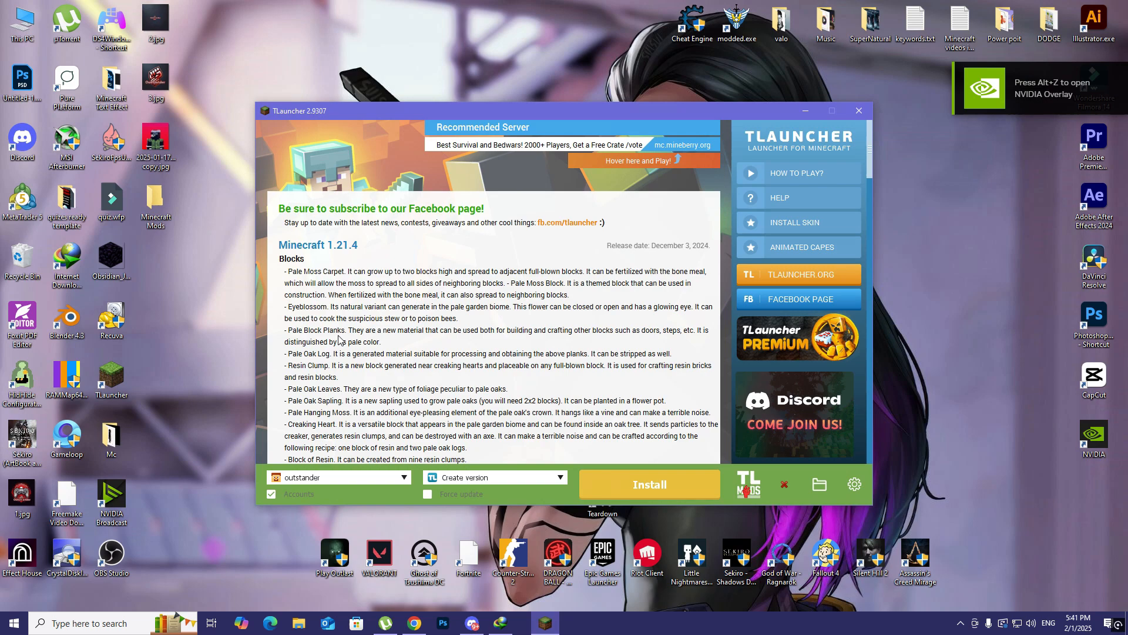
{"action": "left_click", "coordinate": [495, 477]}
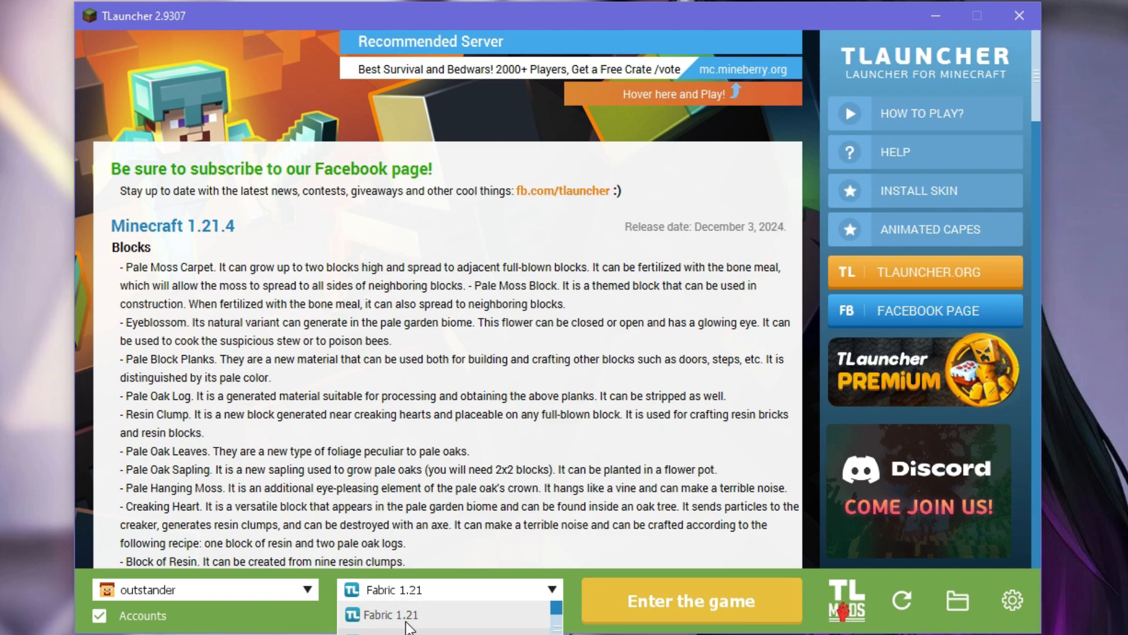
{"action": "mouse_move", "coordinate": [423, 617]}
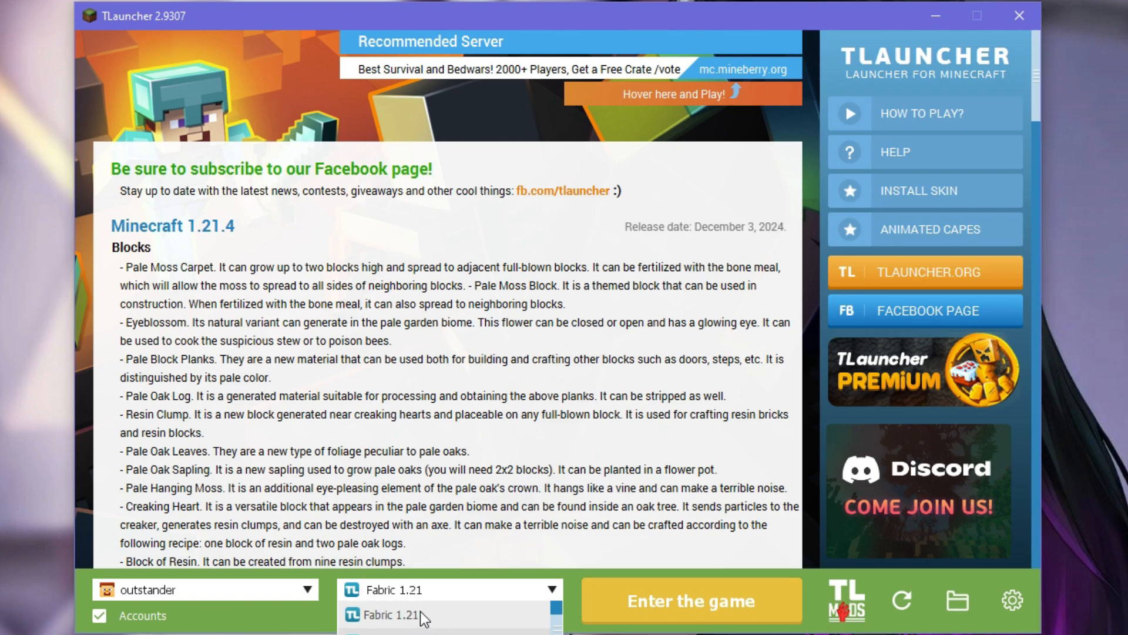
{"action": "left_click", "coordinate": [394, 615]}
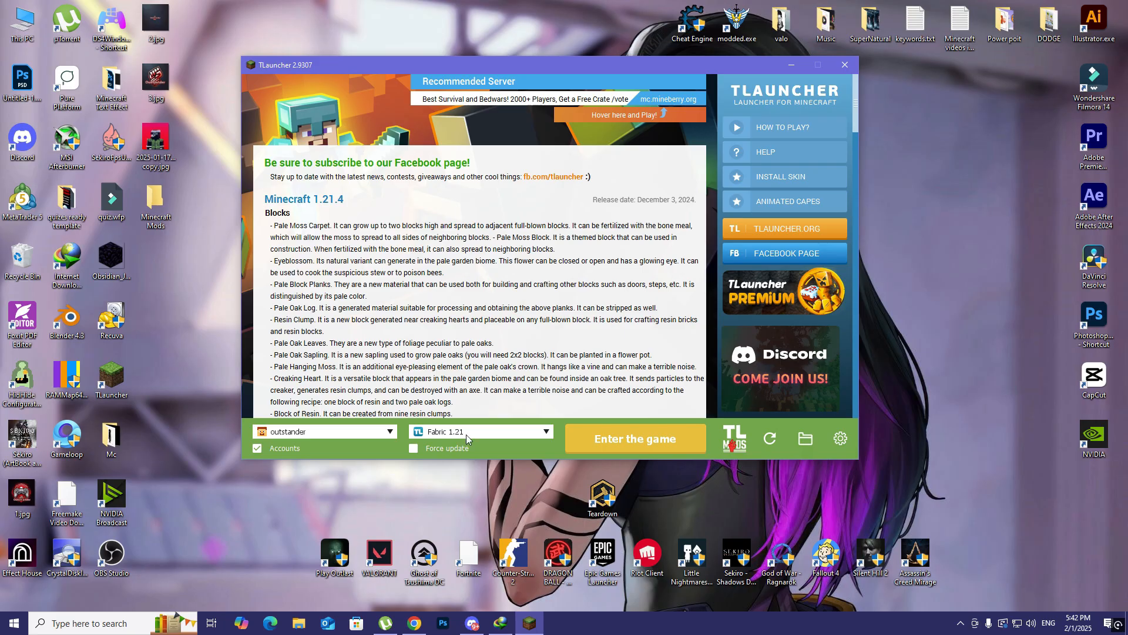
{"action": "left_click", "coordinate": [633, 439]}
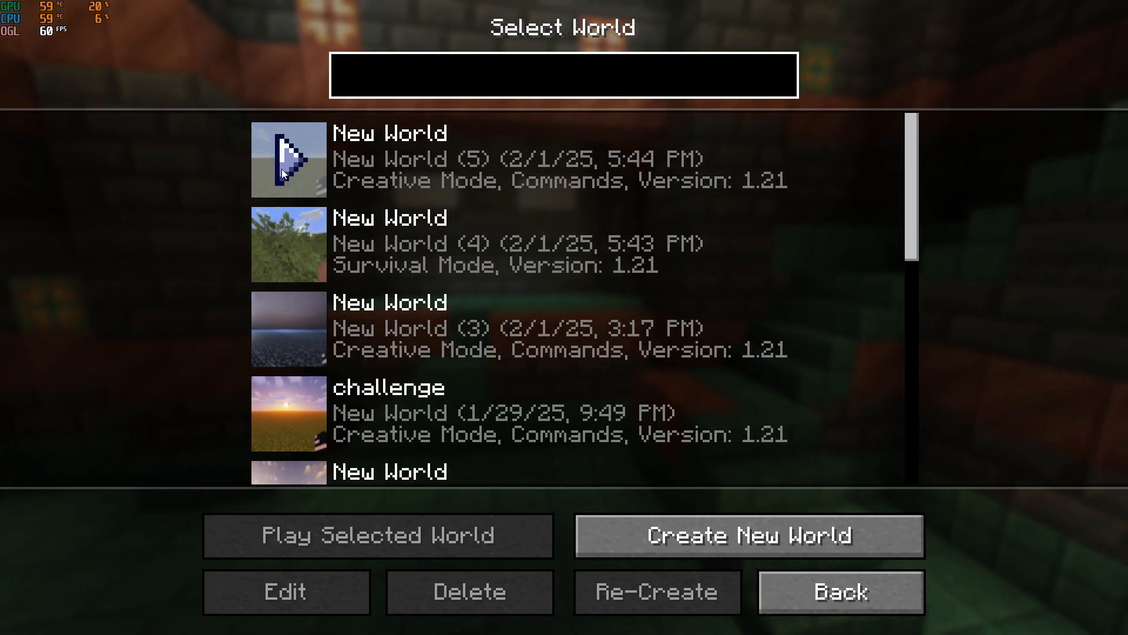
- Load the top New World and check the creative inventory
{"action": "left_click", "coordinate": [376, 535]}
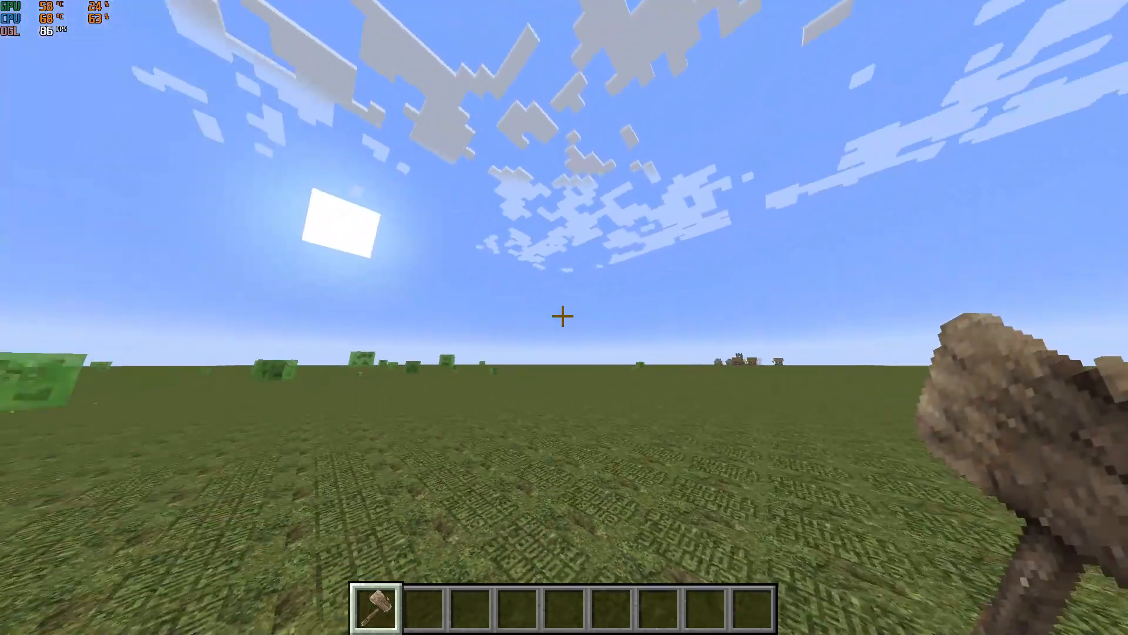
{"action": "key", "text": "e"}
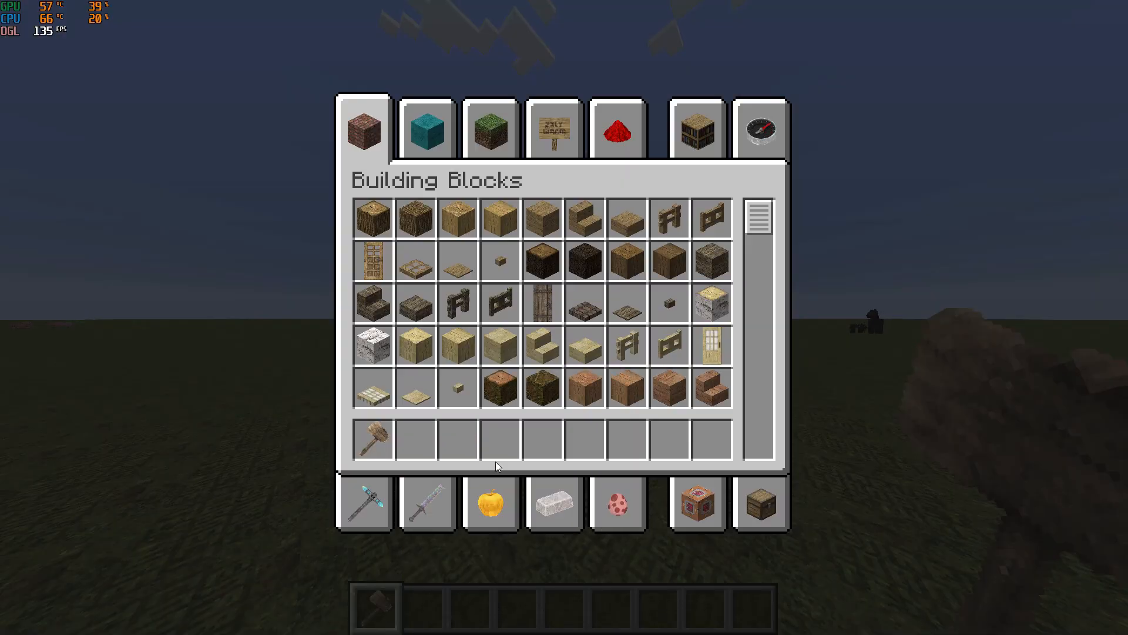
{"action": "key", "text": "Escape"}
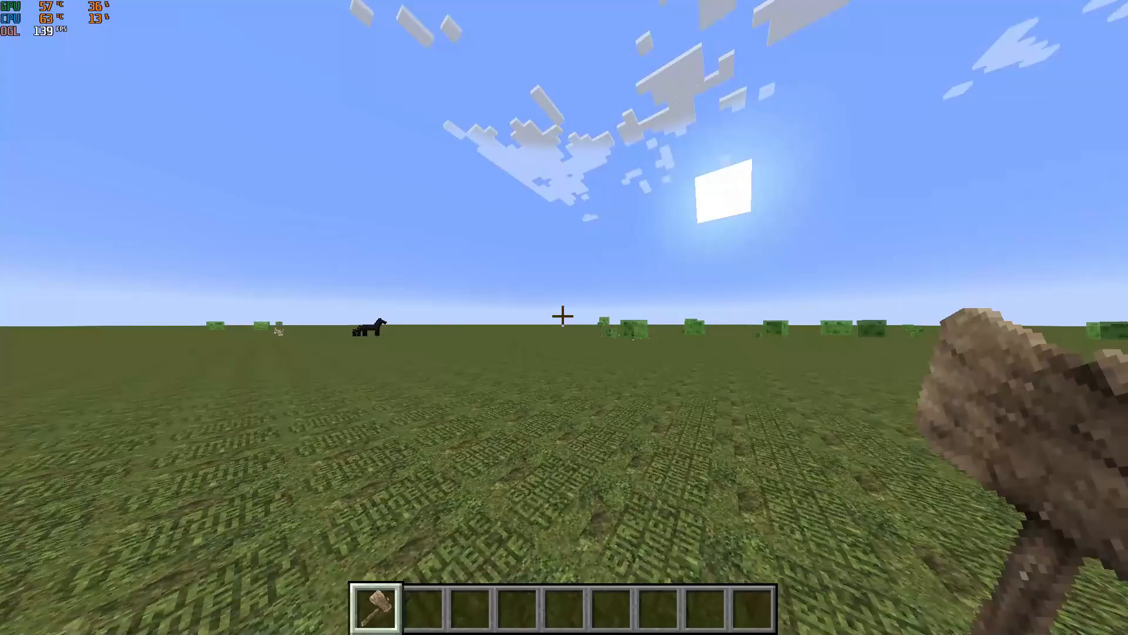
{"action": "mouse_move", "coordinate": [564, 315]}
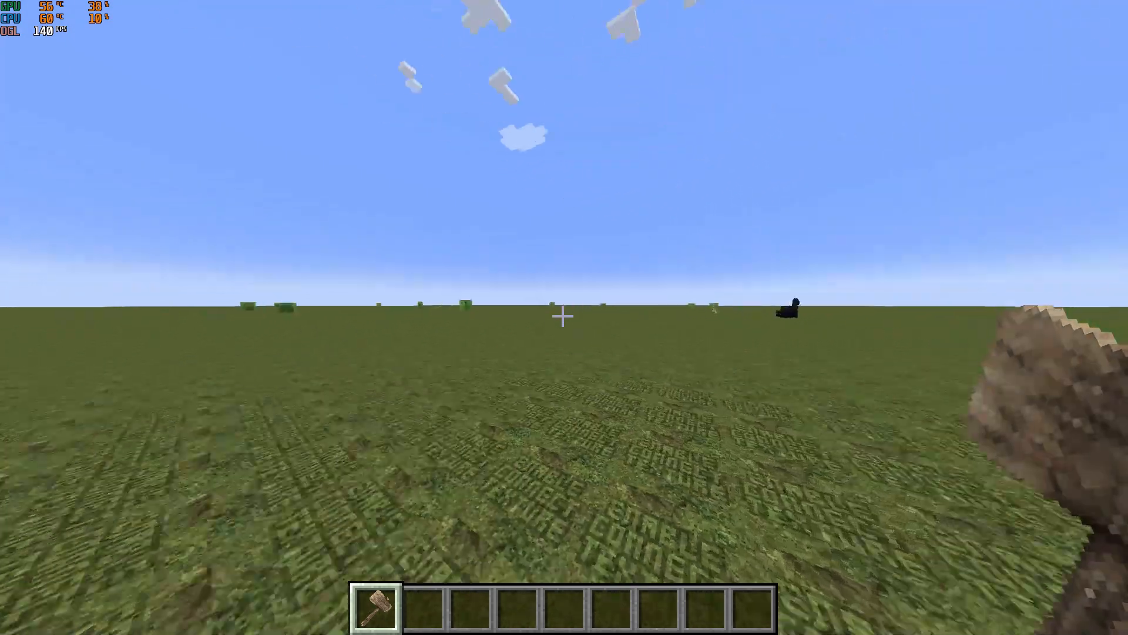
{"action": "key", "text": "e"}
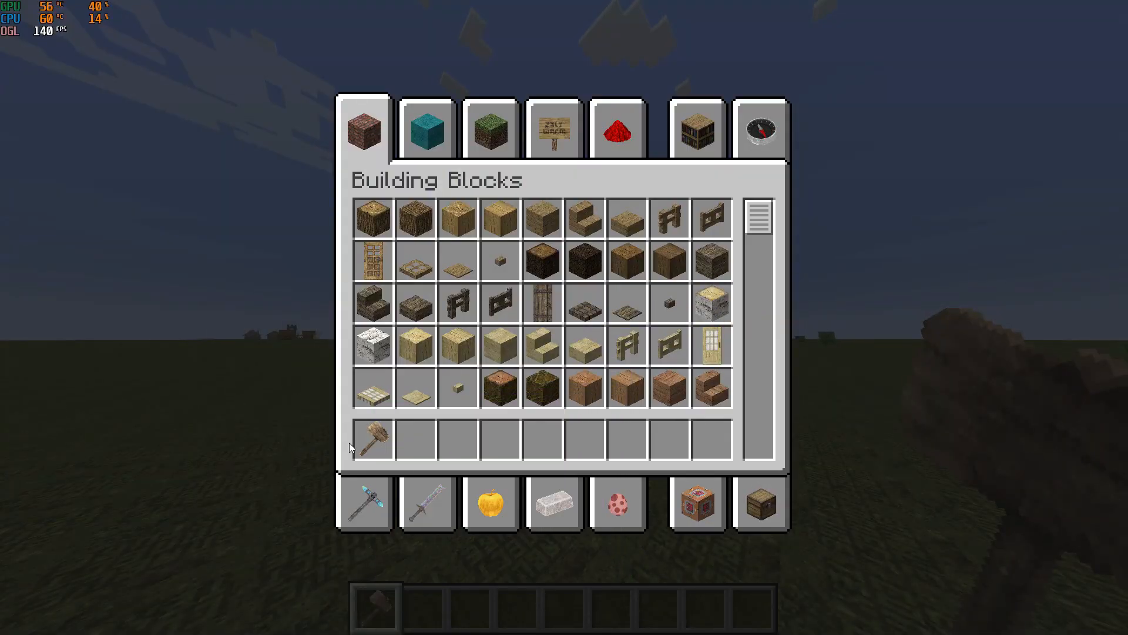
{"action": "mouse_move", "coordinate": [373, 438]}
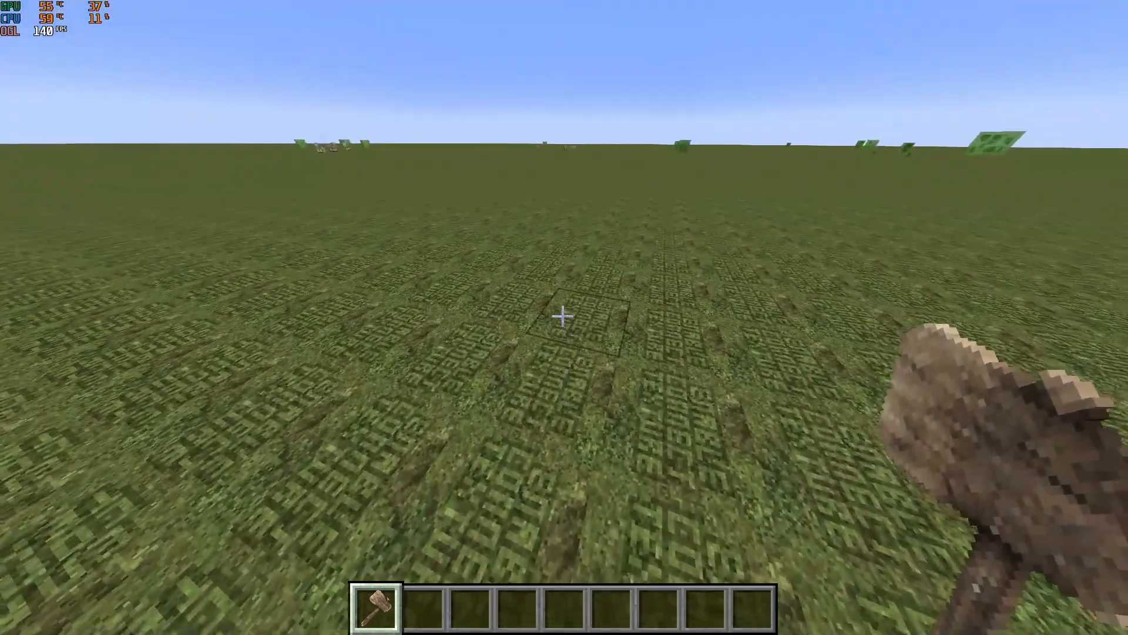
- Mark the region corner with the wooden axe and run //set obsidian, filling 30 blocks
{"action": "left_click", "coordinate": [563, 315]}
{"action": "type", "text": "//set"}
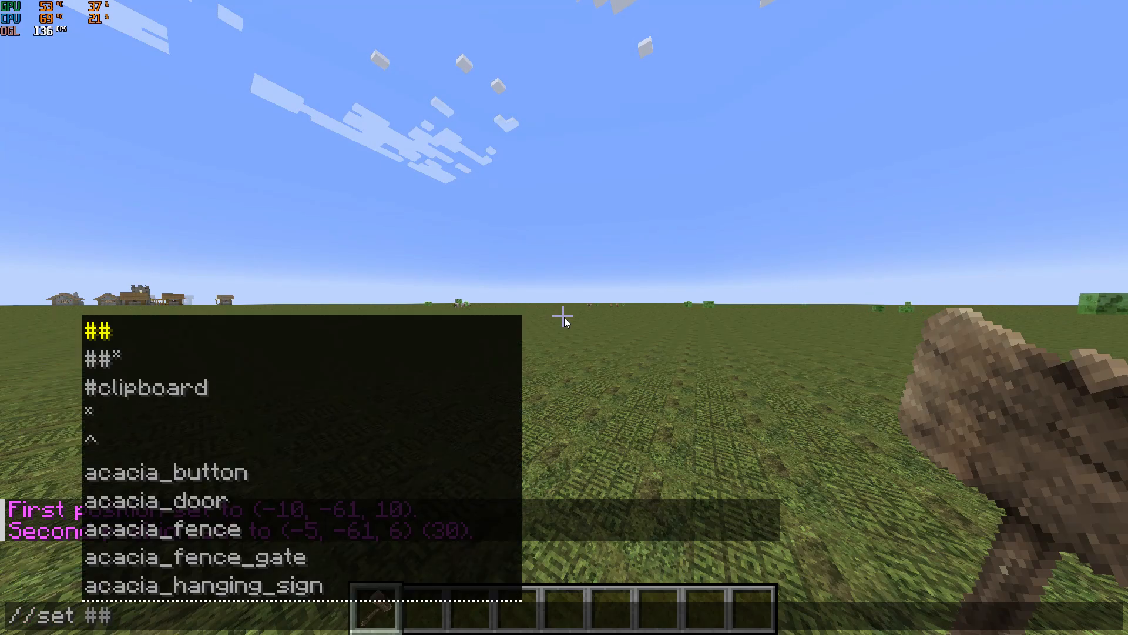
{"action": "type", "text": "obisian"}
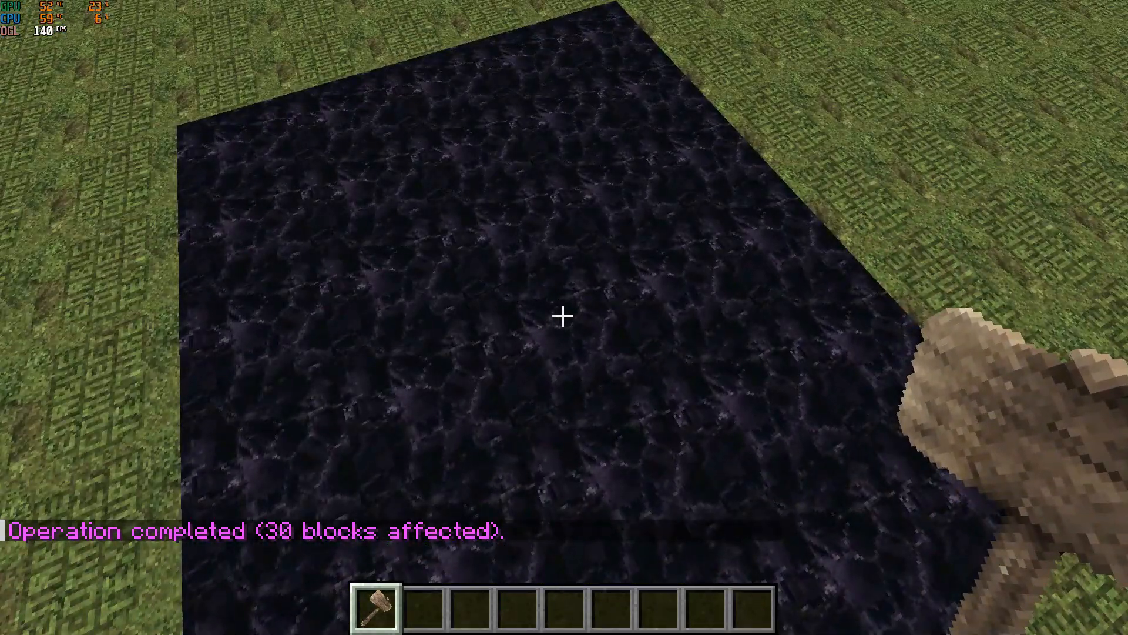
{"action": "mouse_move", "coordinate": [564, 316]}
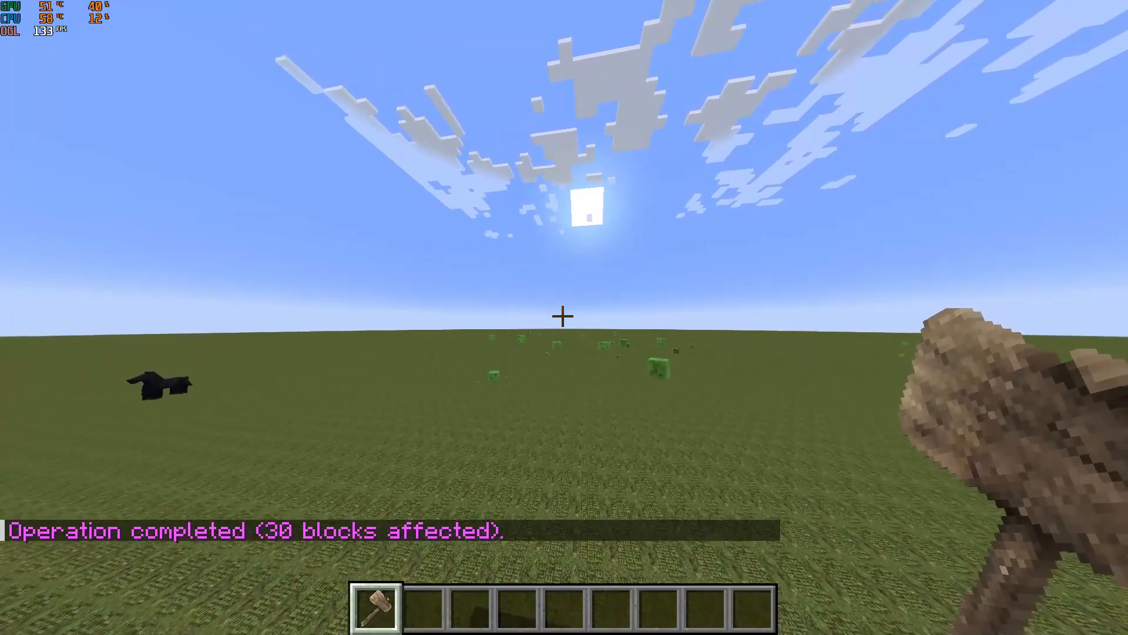